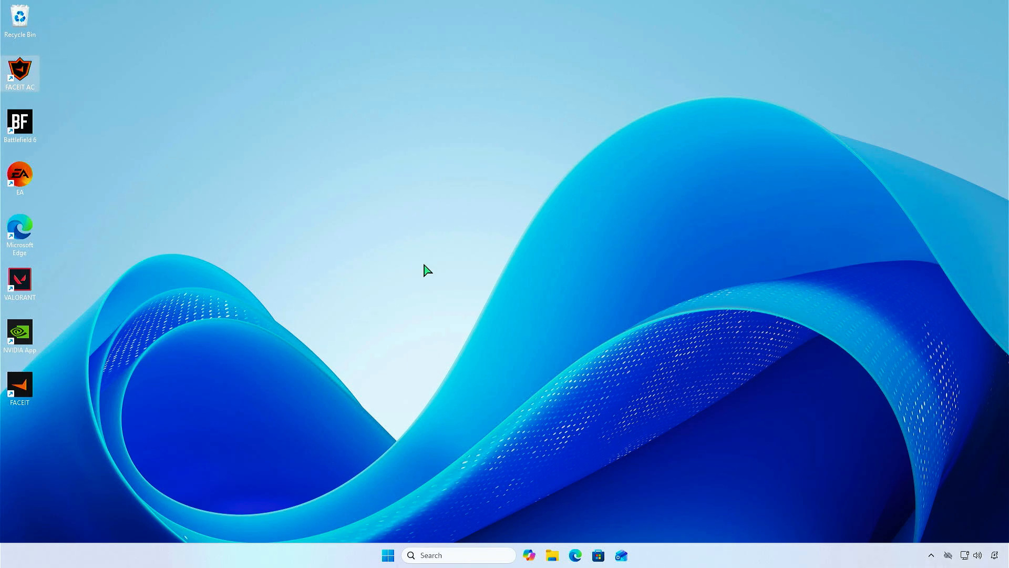
Launch FACEIT AC from the desktop shortcut and dismiss its TPM attestation warning.
double_click(20, 69)
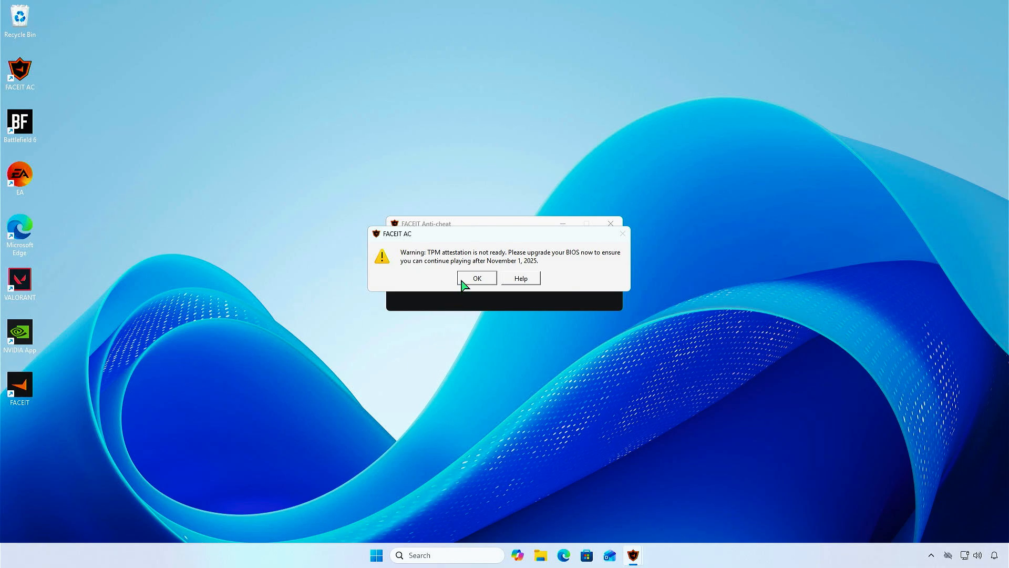
left_click(476, 278)
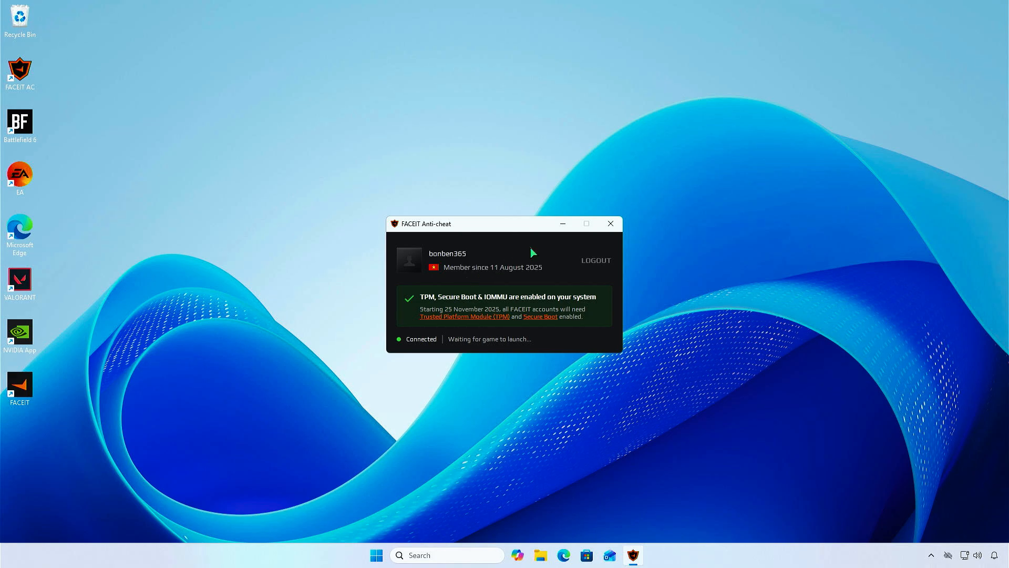
left_click(609, 223)
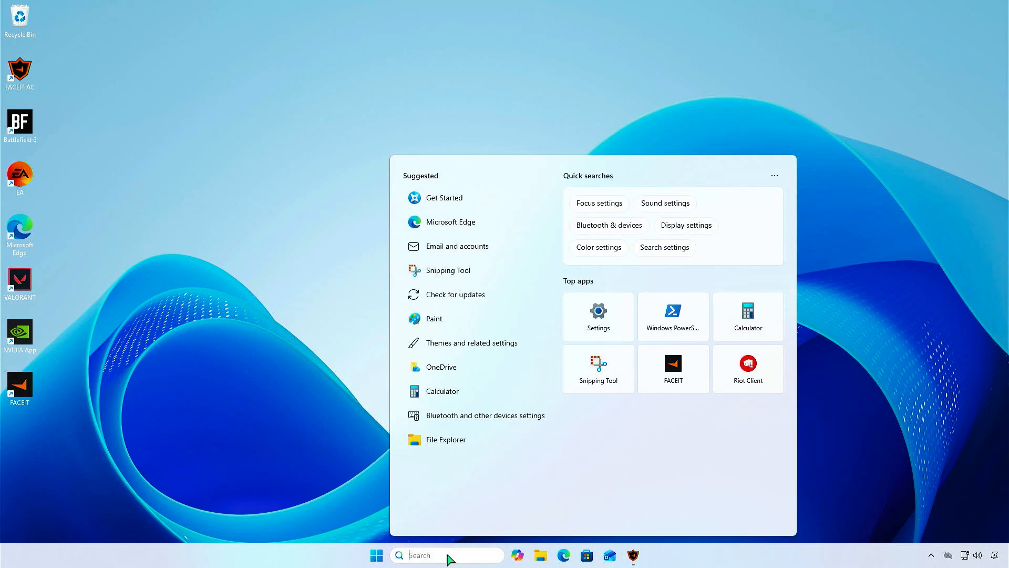
Search 'tpm' and view Security processor details showing attestation Not supported, version 3.87.0.5.
type("tpm")
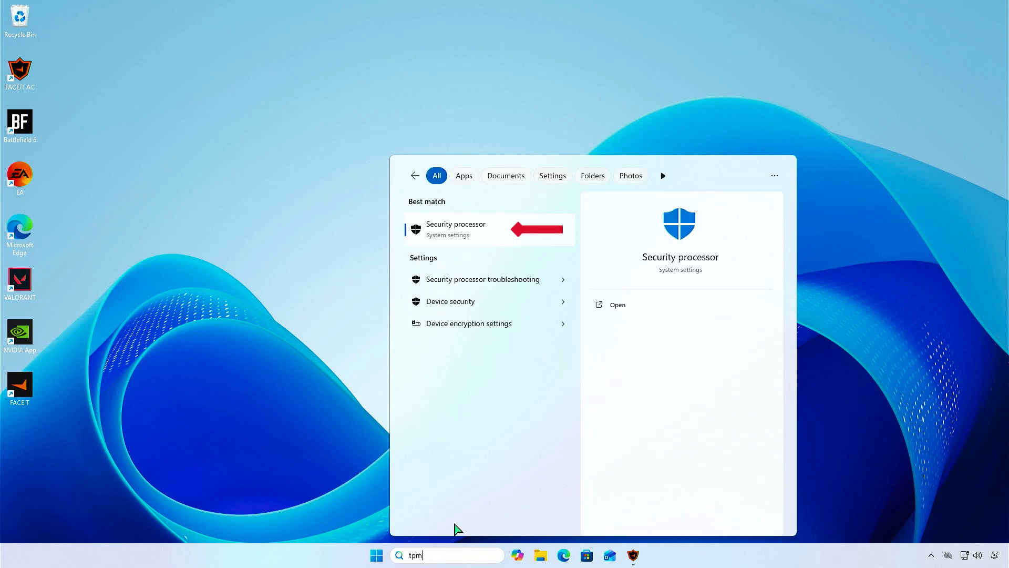
left_click(455, 228)
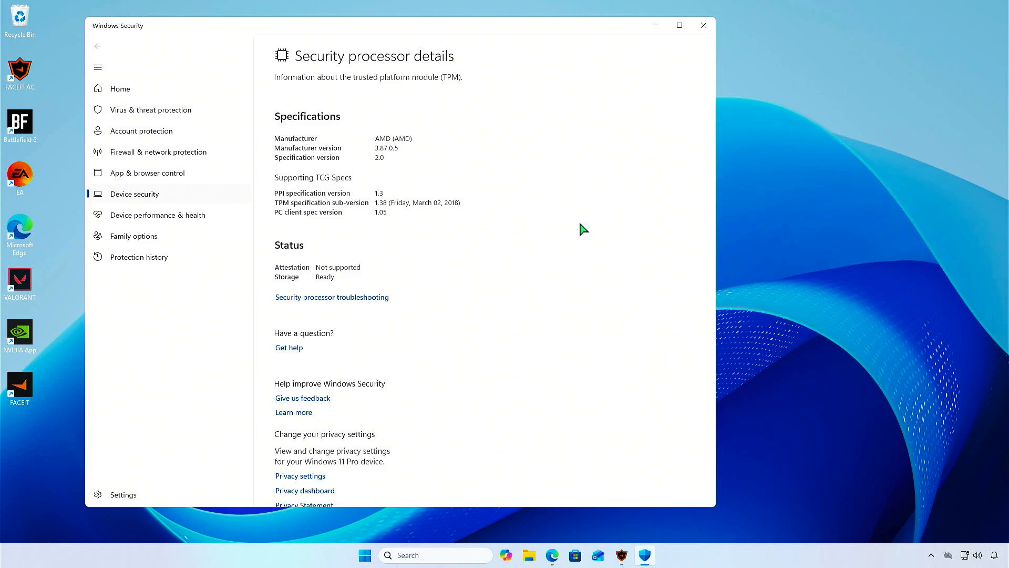
left_click(702, 25)
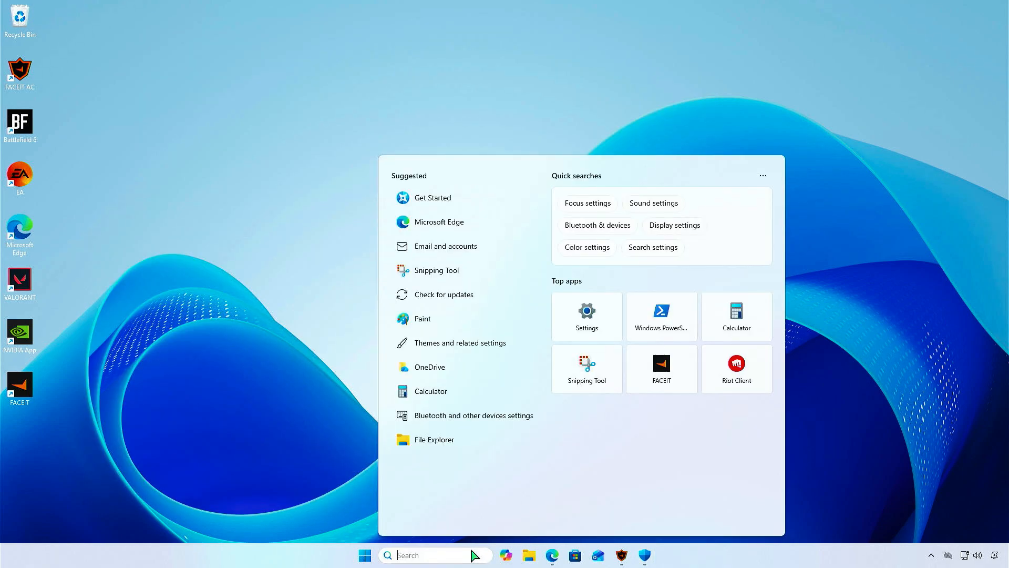
Search 'msinfo32' and read the B550M AORUS ELITE AX board and BIOS F2 in System Summary.
type("msinfo32")
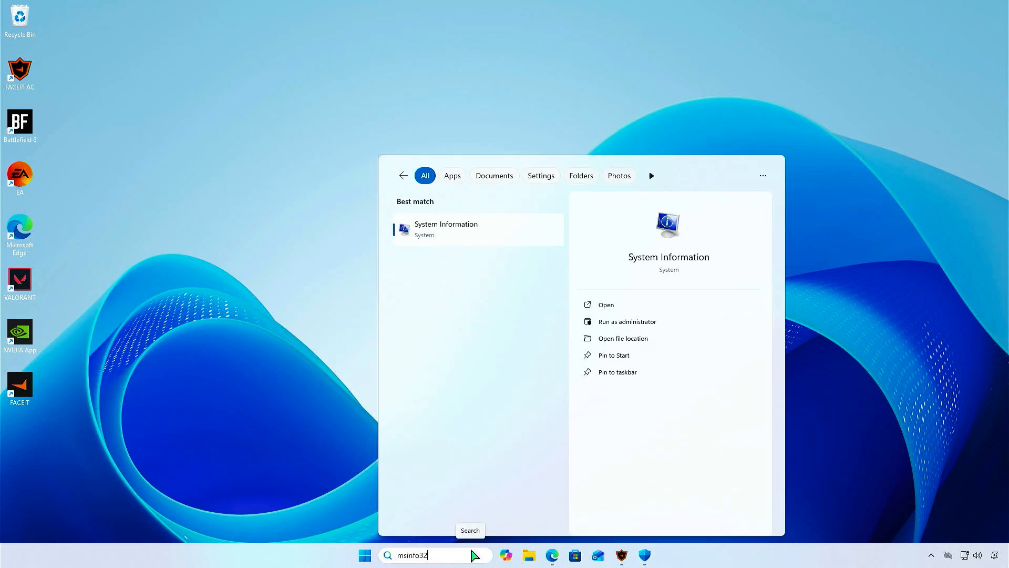
left_click(445, 228)
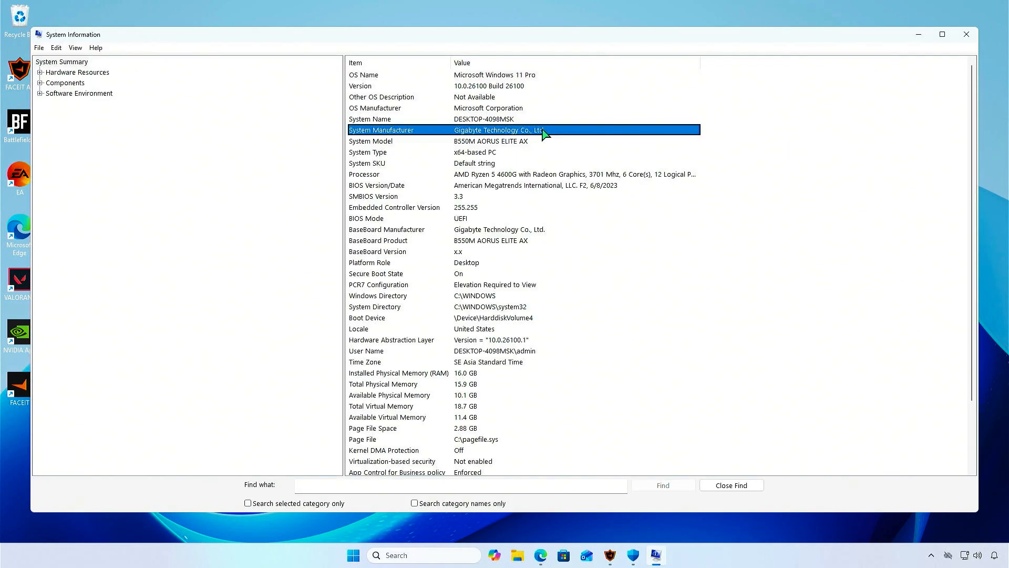
left_click(380, 240)
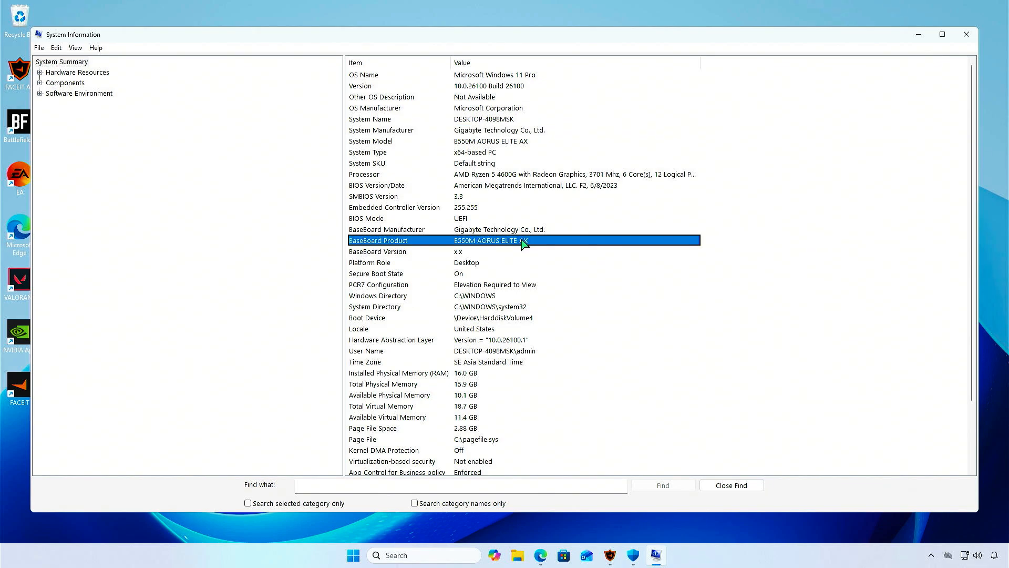
mouse_move(555, 243)
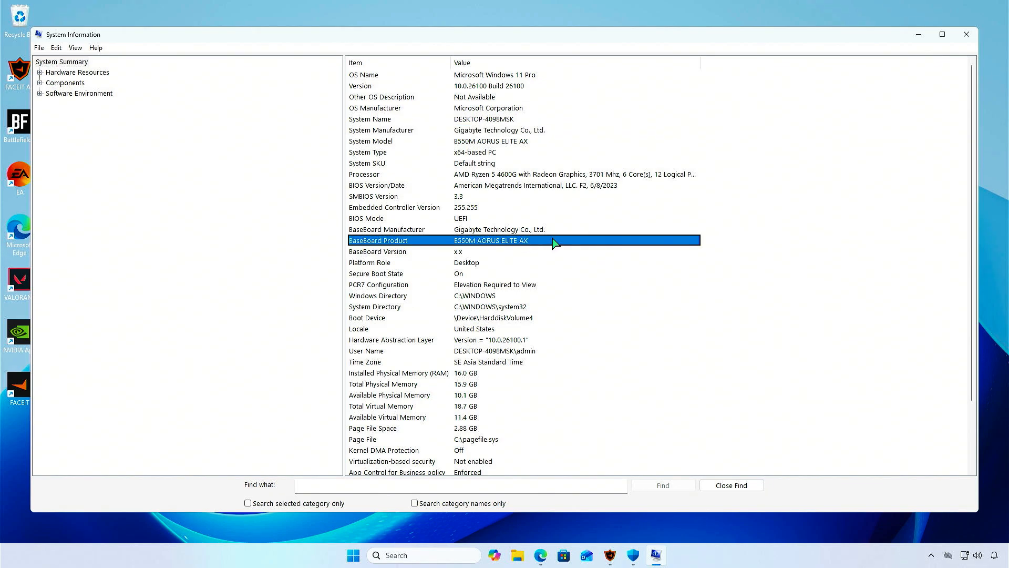
mouse_move(919, 35)
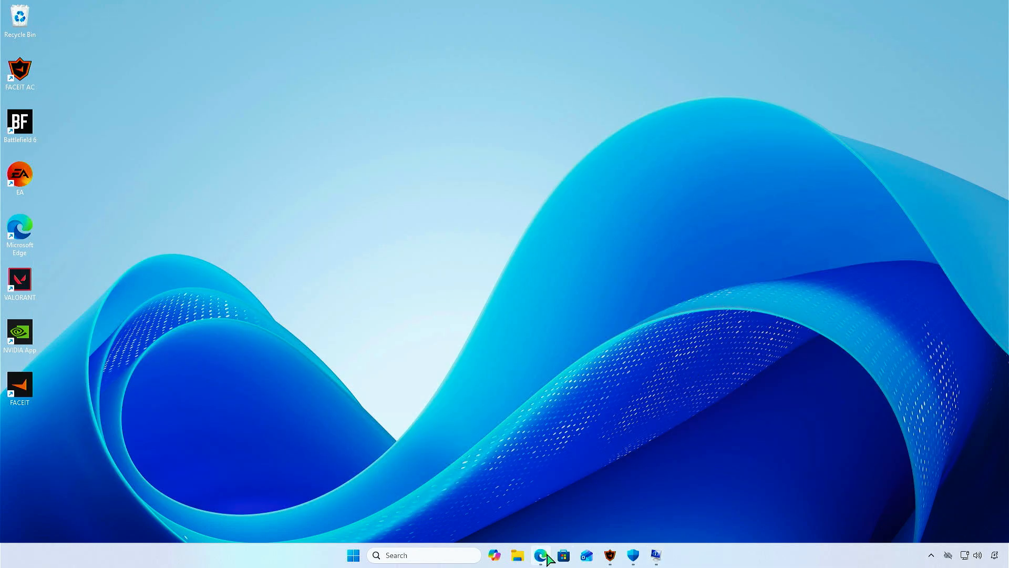
On gigabyte.com, find the B550M AORUS ELITE AX (rev. 1.3) and go to its support downloads.
left_click(541, 555)
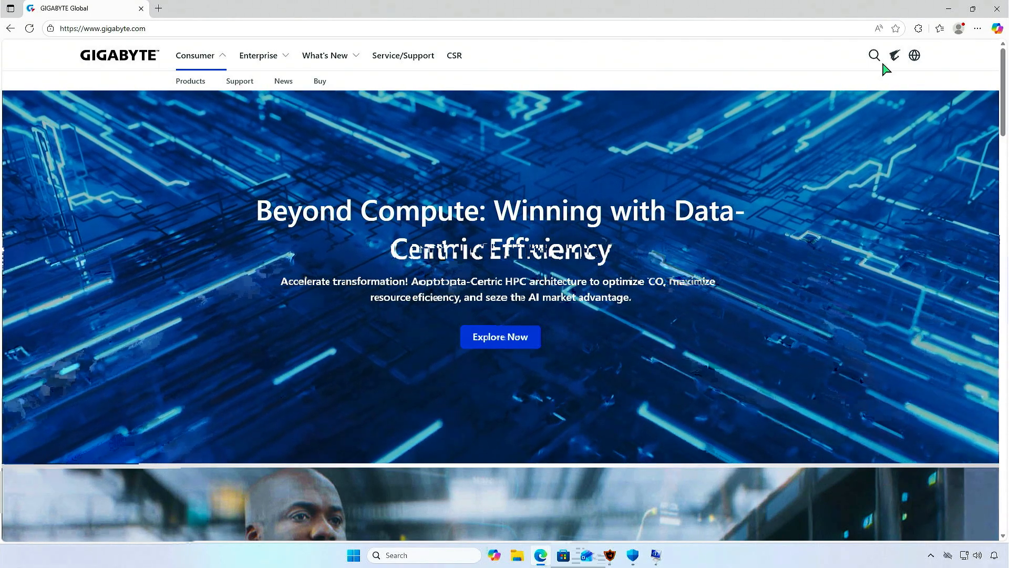
type("B550M AORUS ELITE AX")
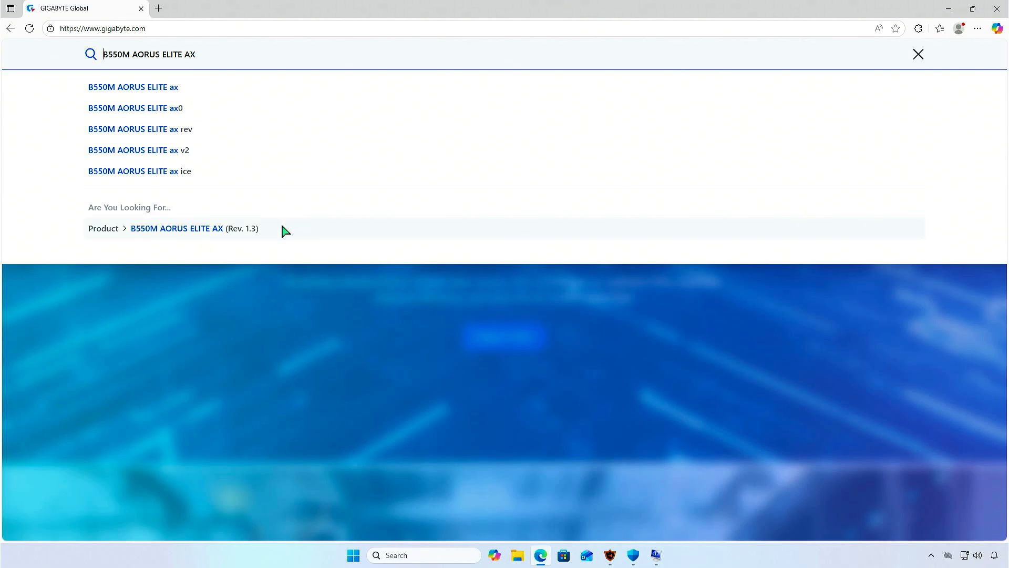
left_click(177, 229)
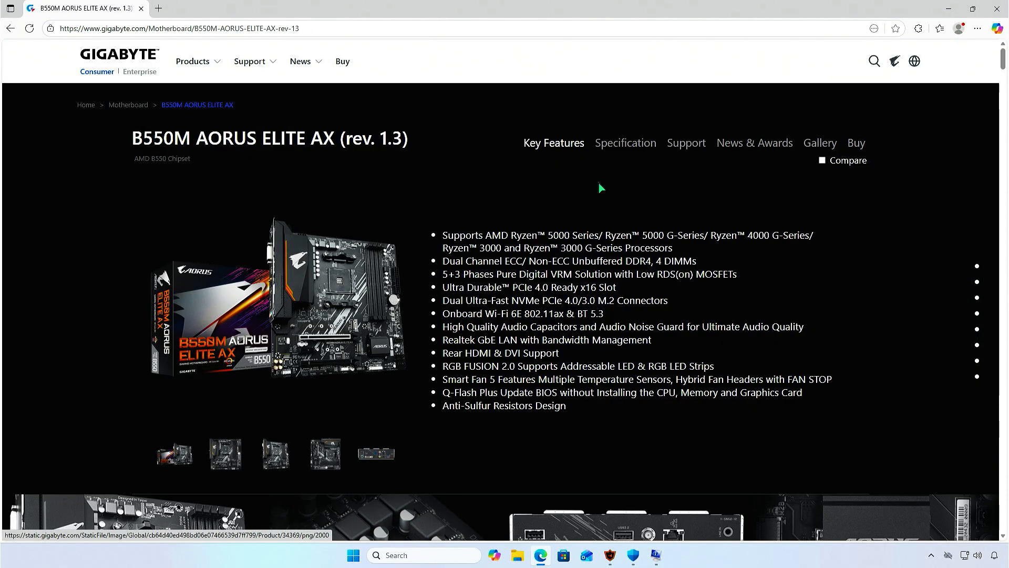
left_click(685, 142)
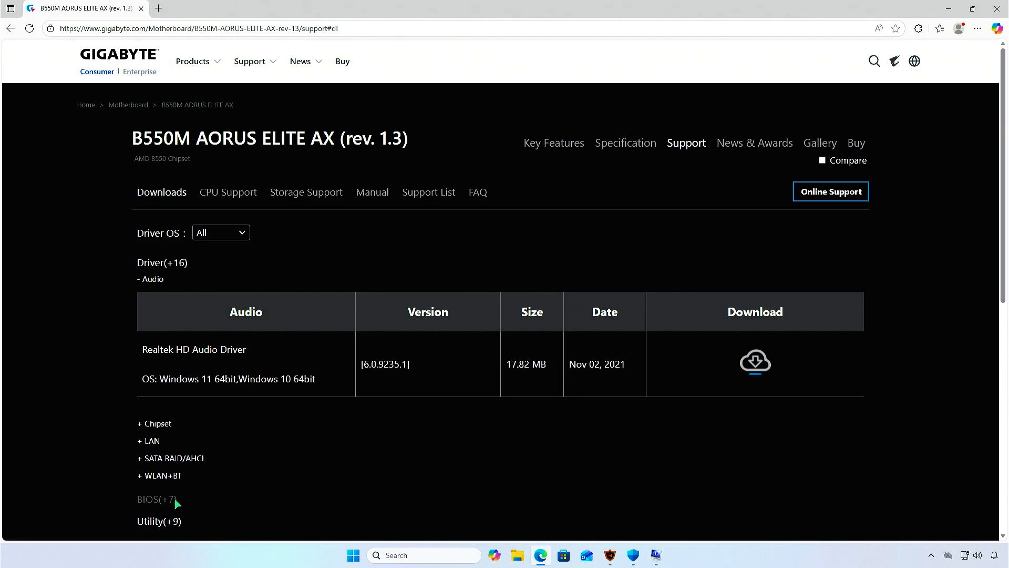
Download the F7 BIOS zip from the BIOS list and show it in Downloads.
left_click(157, 498)
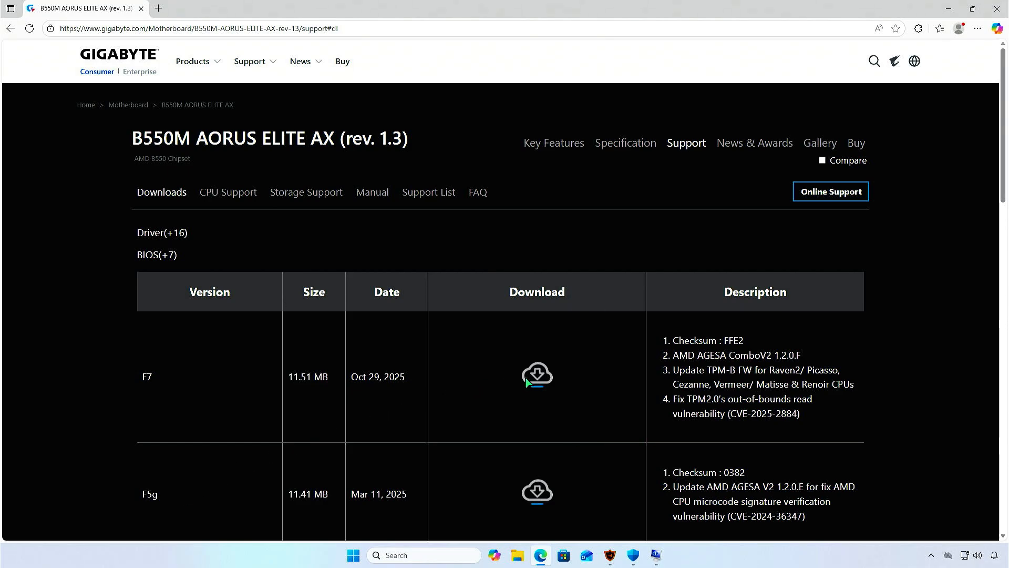
left_click(538, 376)
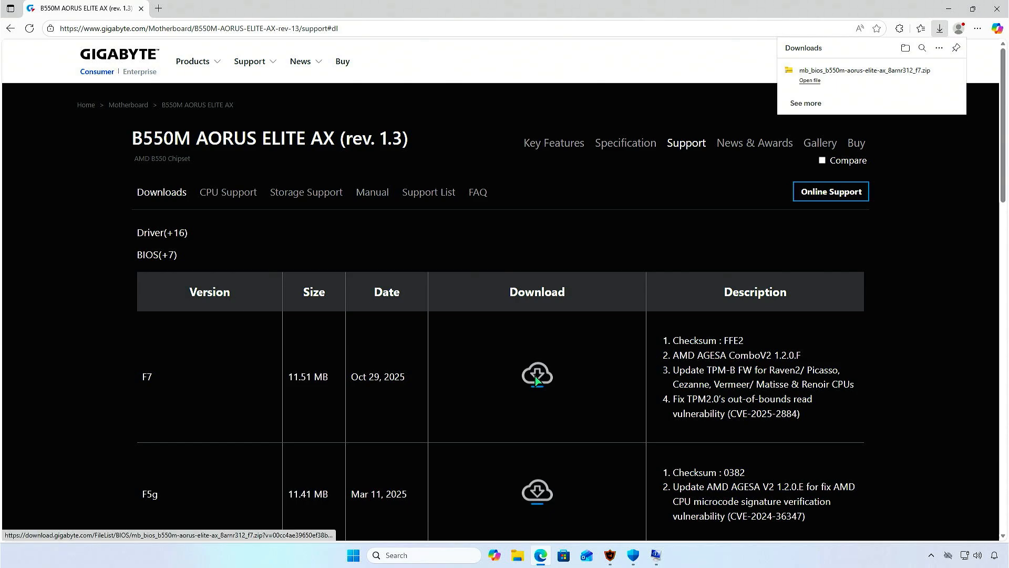
left_click(810, 80)
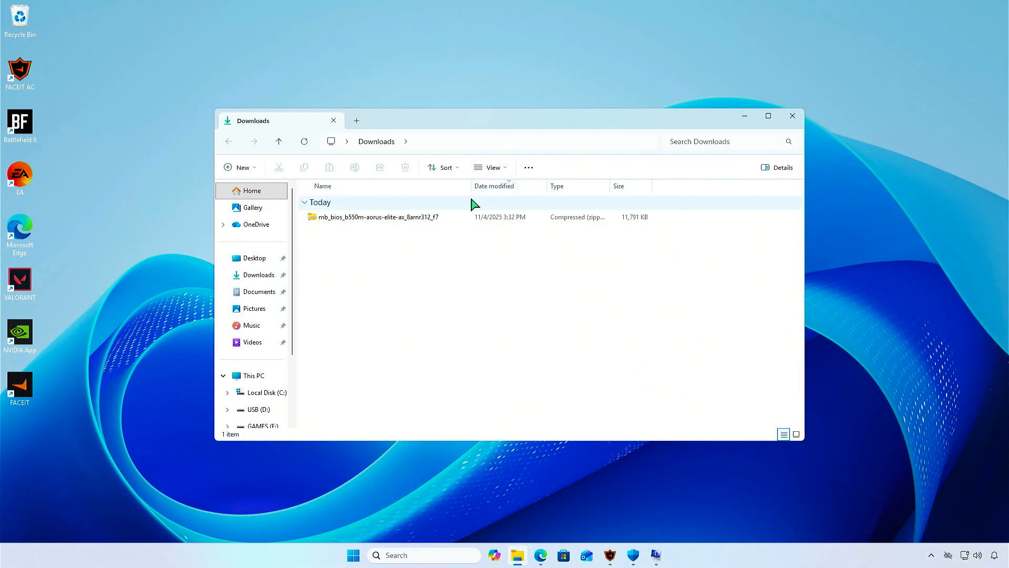
Extract the F7 BIOS zip to its default folder, revealing B550MAORUSELITEAX13.F7.
left_click(379, 216)
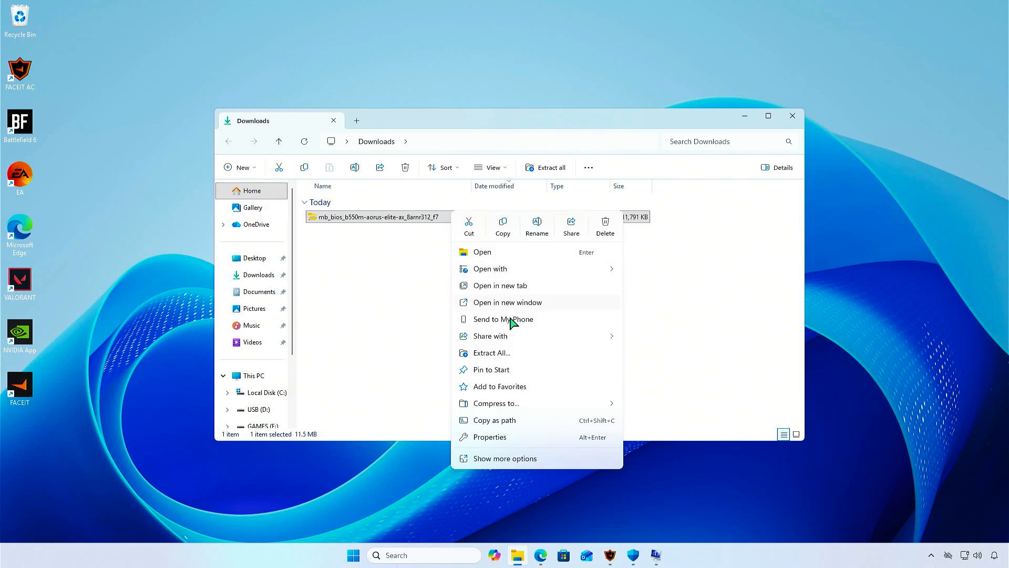
left_click(492, 353)
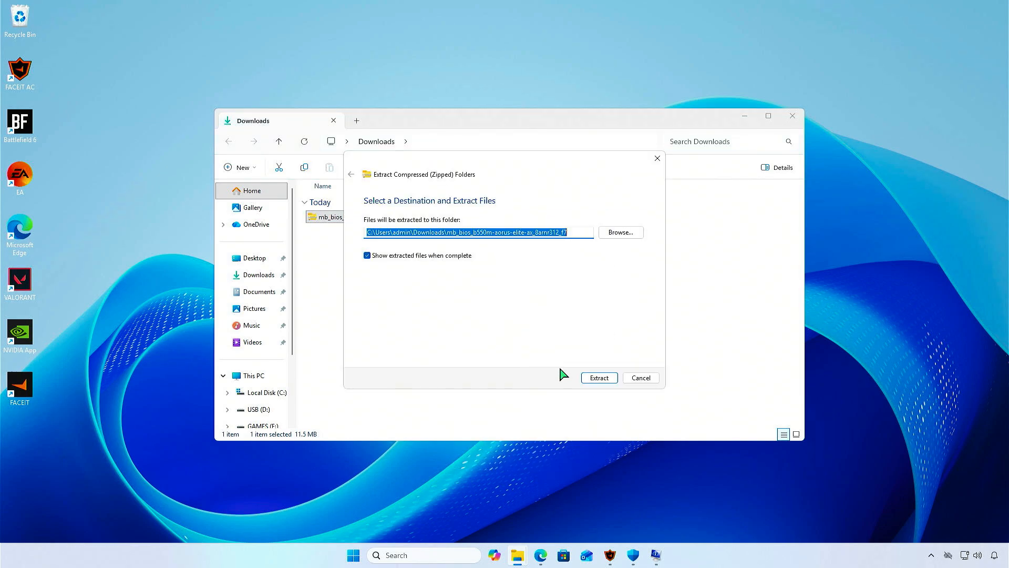
left_click(598, 377)
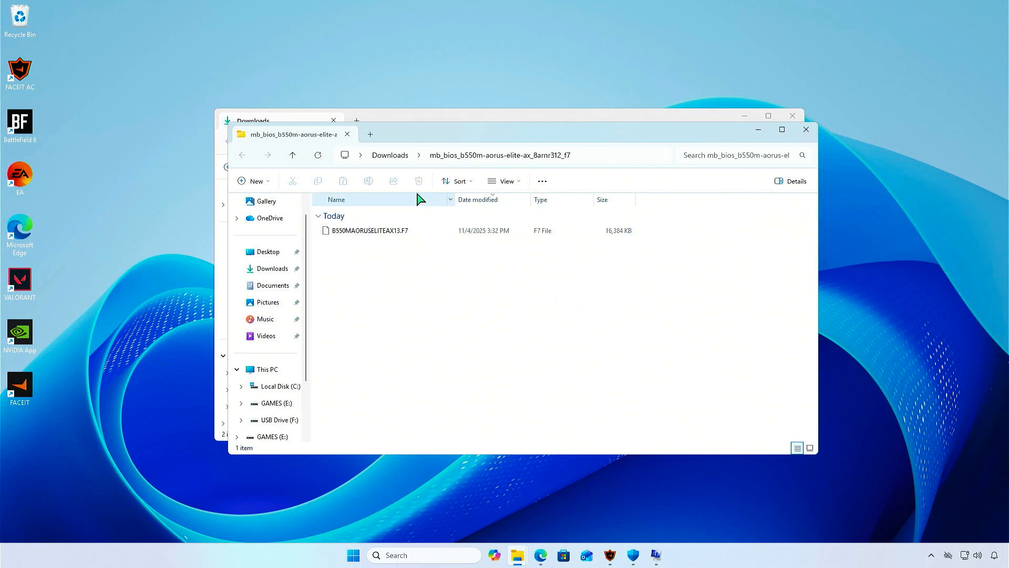
Quick-format USB Drive (F:) as FAT32, accepting the erase warning and completion notice.
left_click(369, 134)
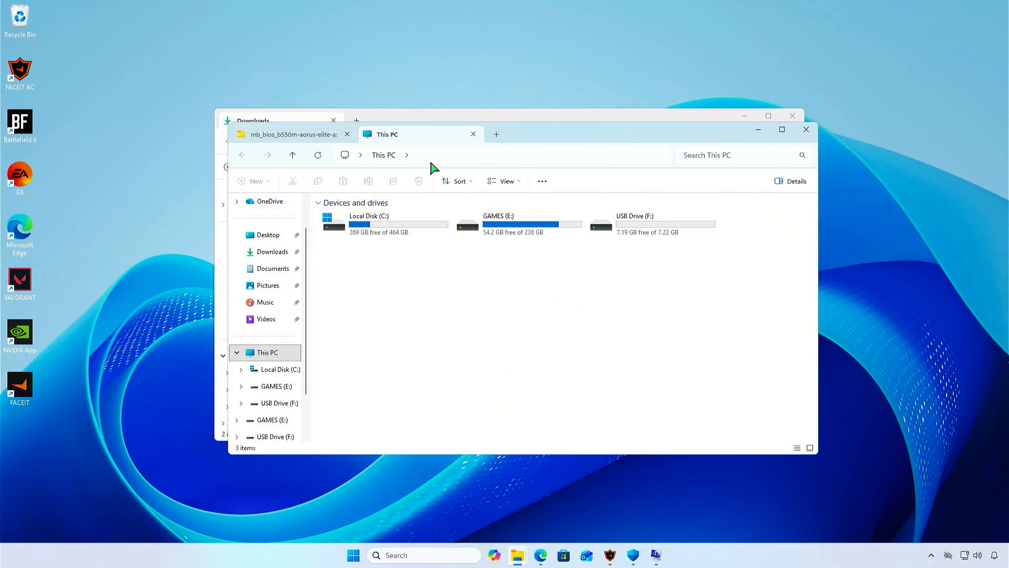
left_click(650, 223)
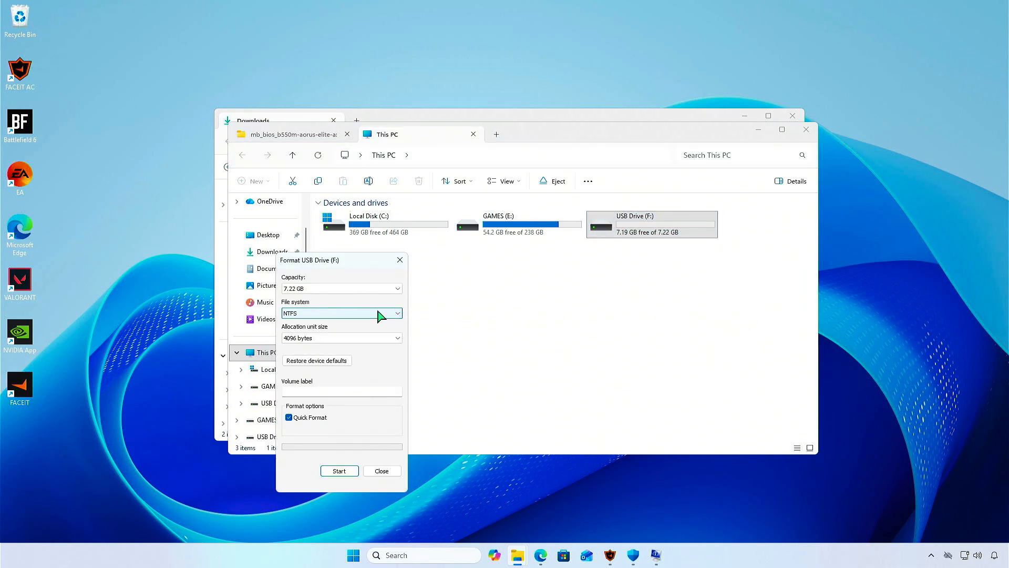
left_click(341, 313)
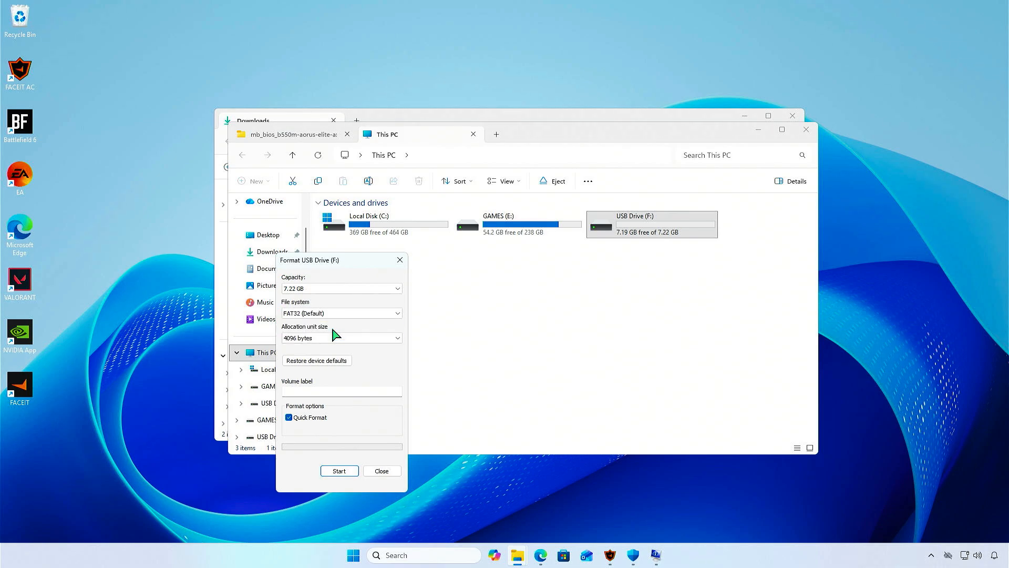
left_click(340, 471)
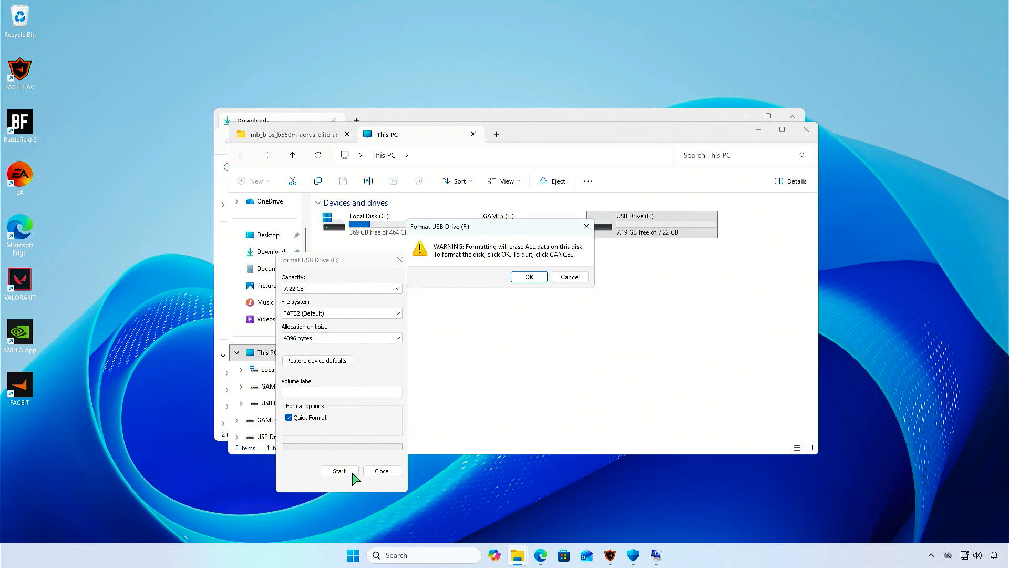
left_click(528, 276)
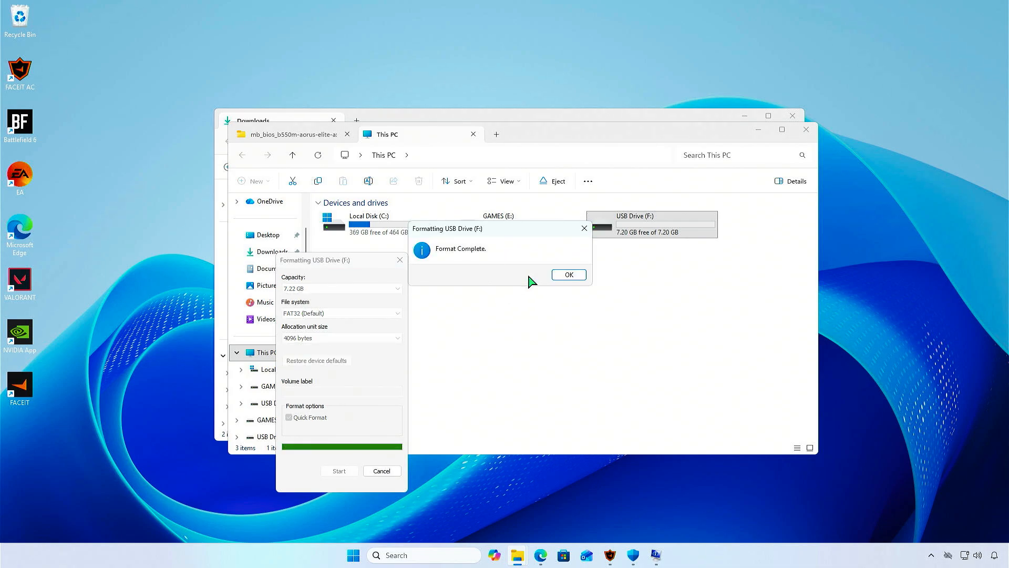
left_click(567, 274)
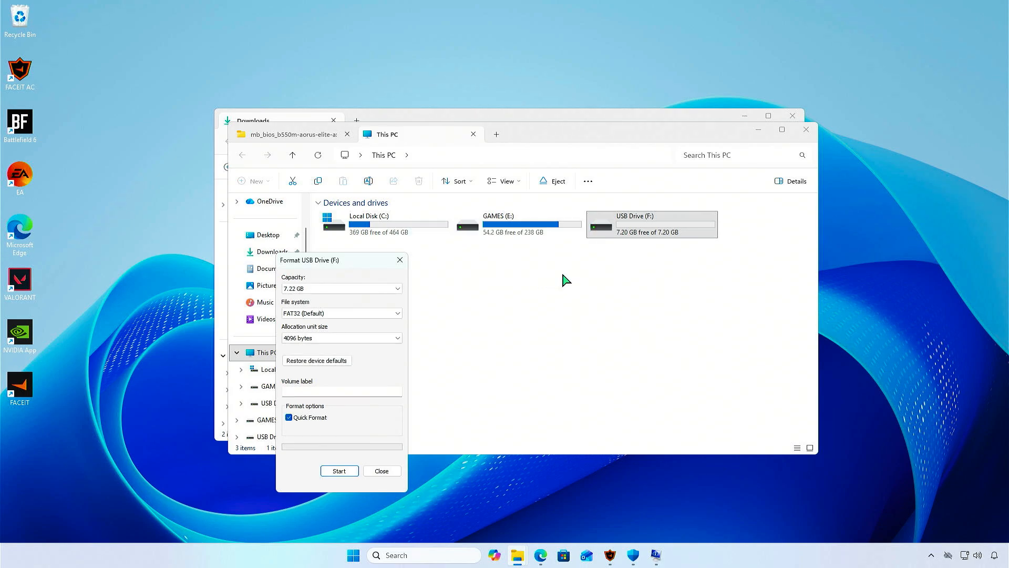
left_click(381, 471)
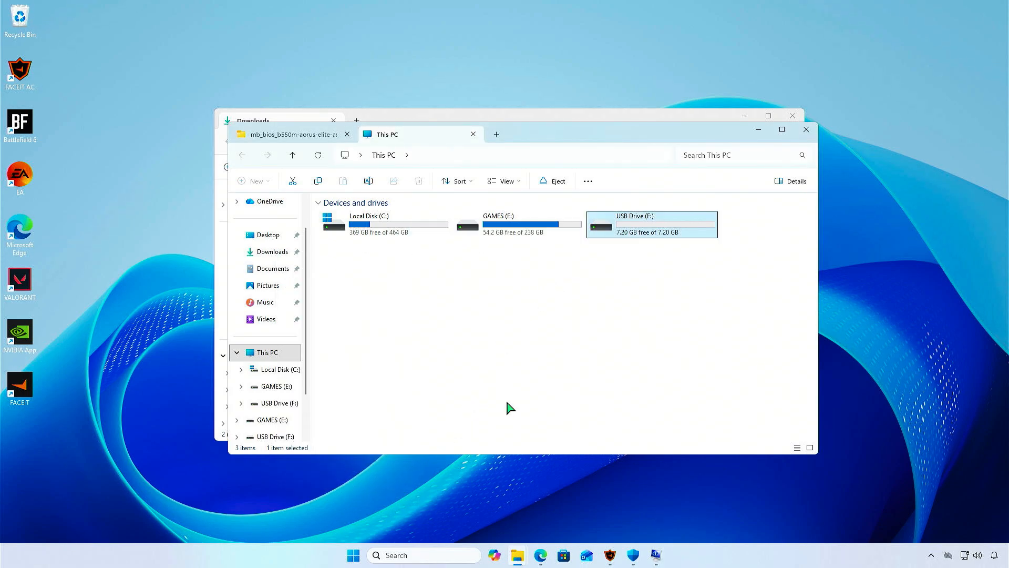
Copy B550MAORUSELITEAX13.F7 onto USB Drive (F:) and begin restarting the PC.
left_click(294, 133)
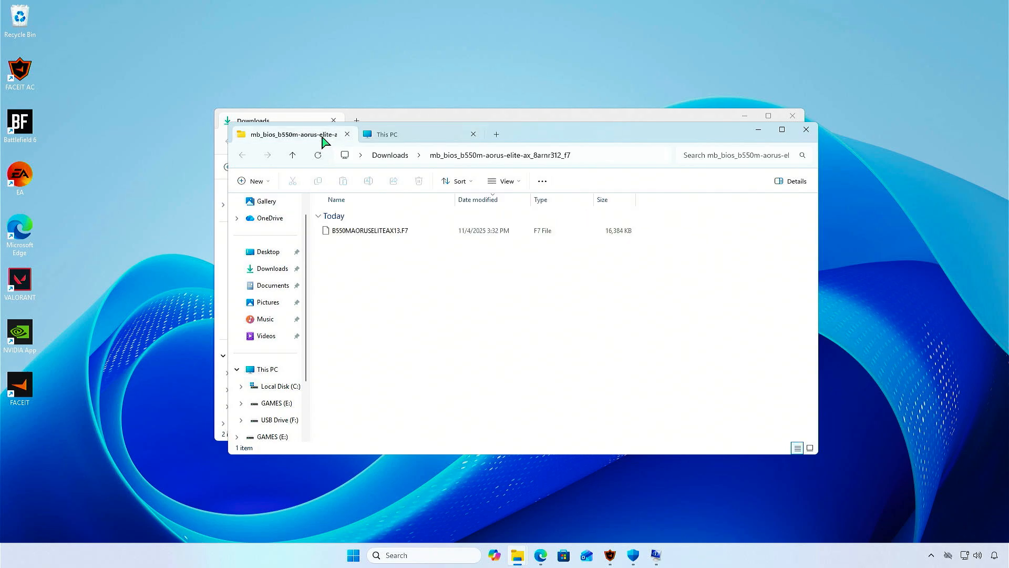
left_click(367, 230)
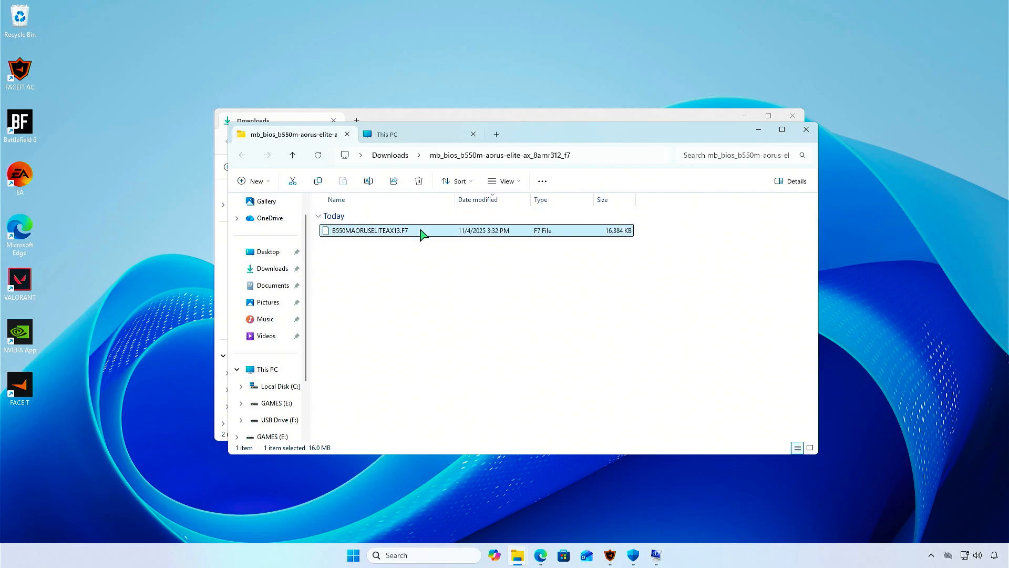
right_click(367, 230)
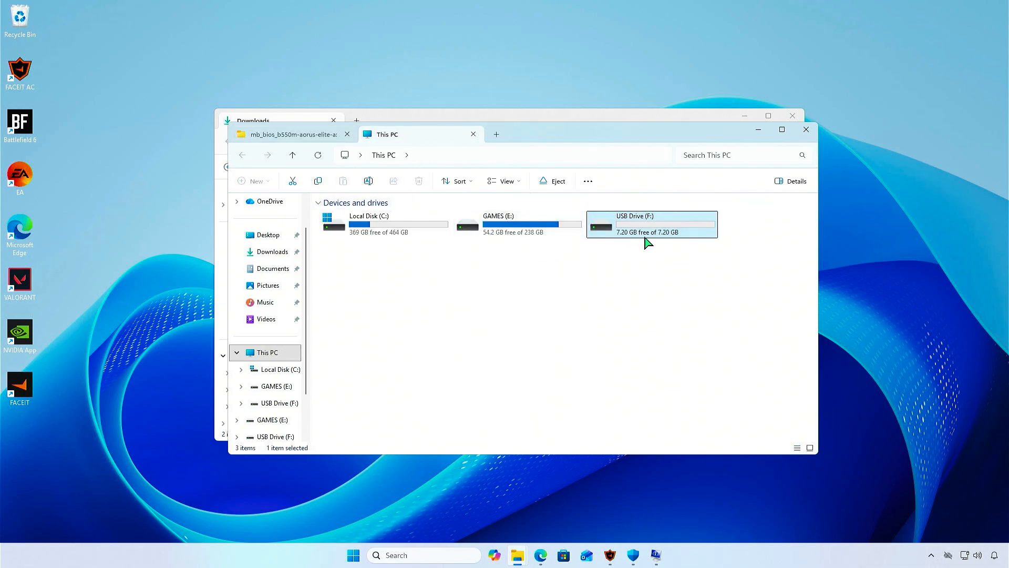
double_click(651, 223)
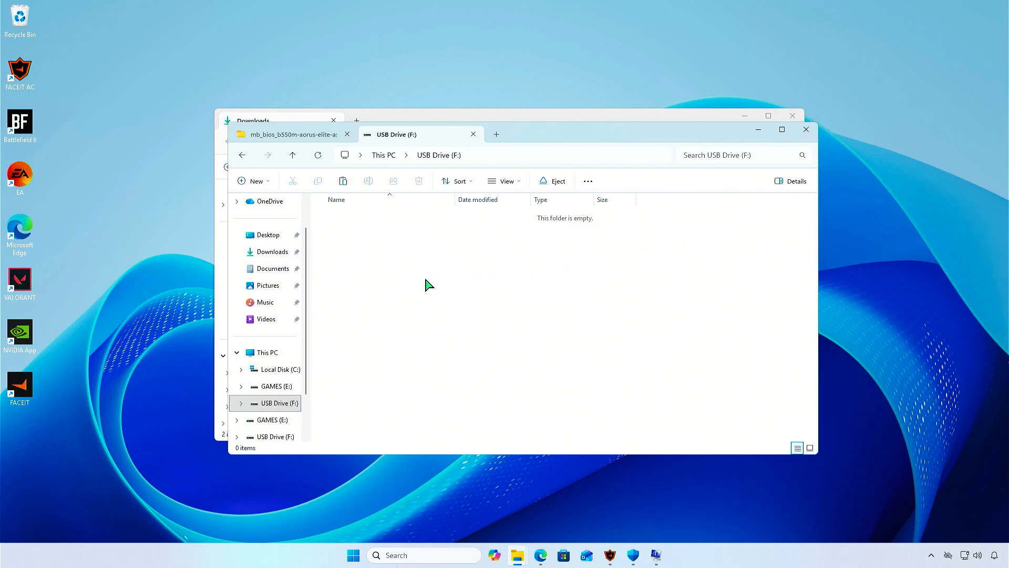
mouse_move(446, 302)
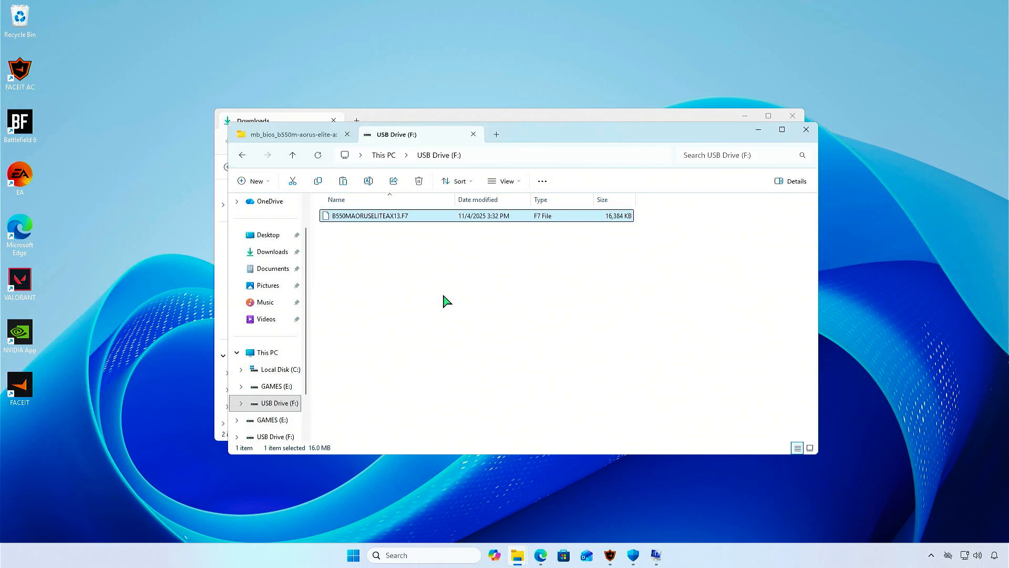
left_click(353, 555)
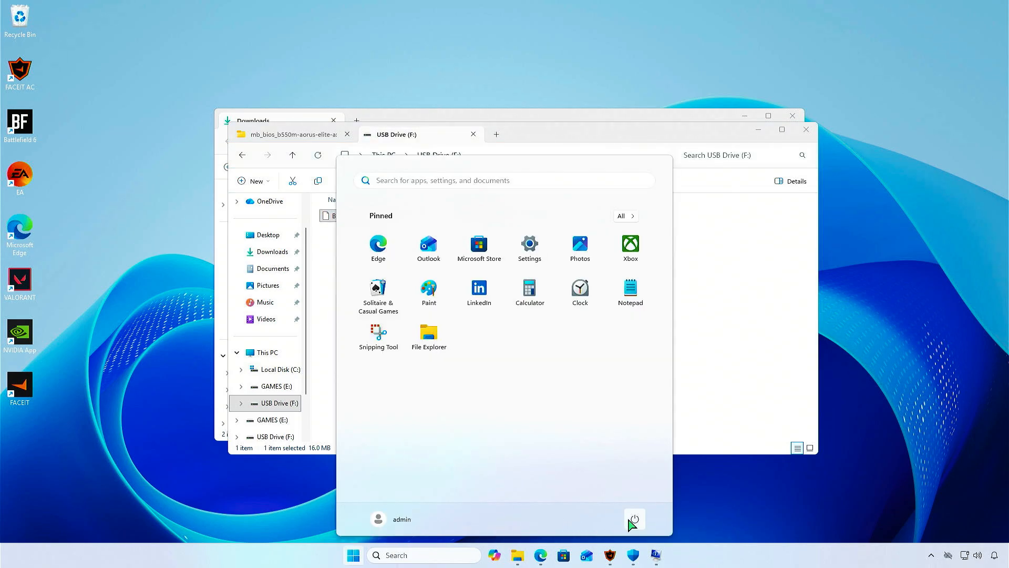
mouse_move(658, 499)
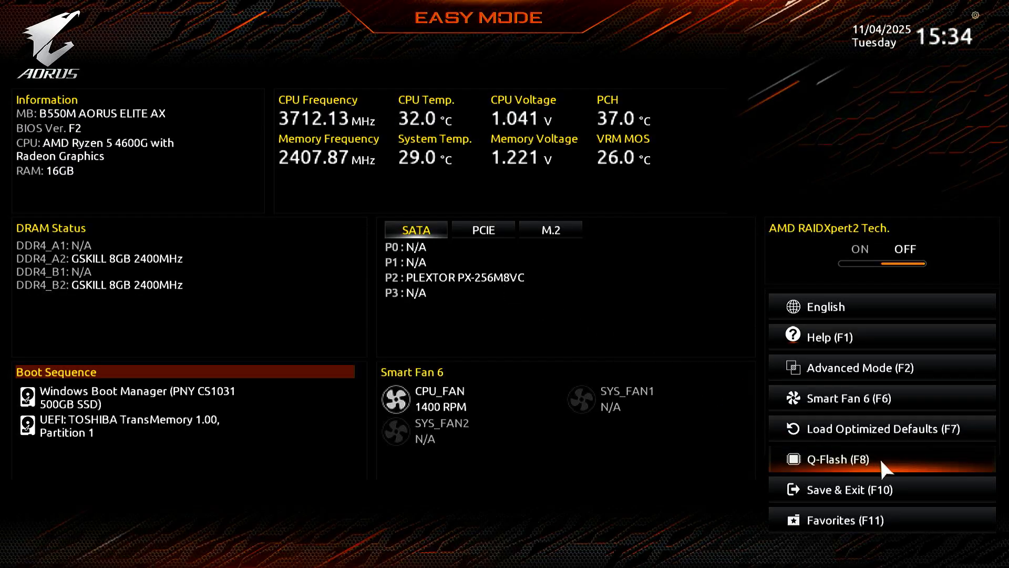
In Q-Flash, choose Update BIOS with B550MAORUSELITEAX13.F7 from the USB drive and confirm.
left_click(838, 460)
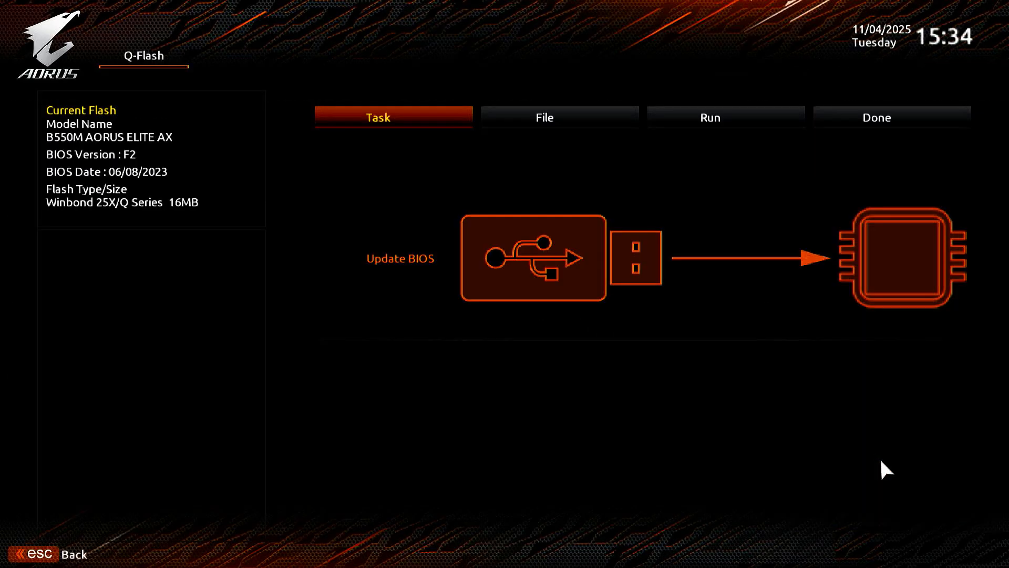
mouse_move(845, 460)
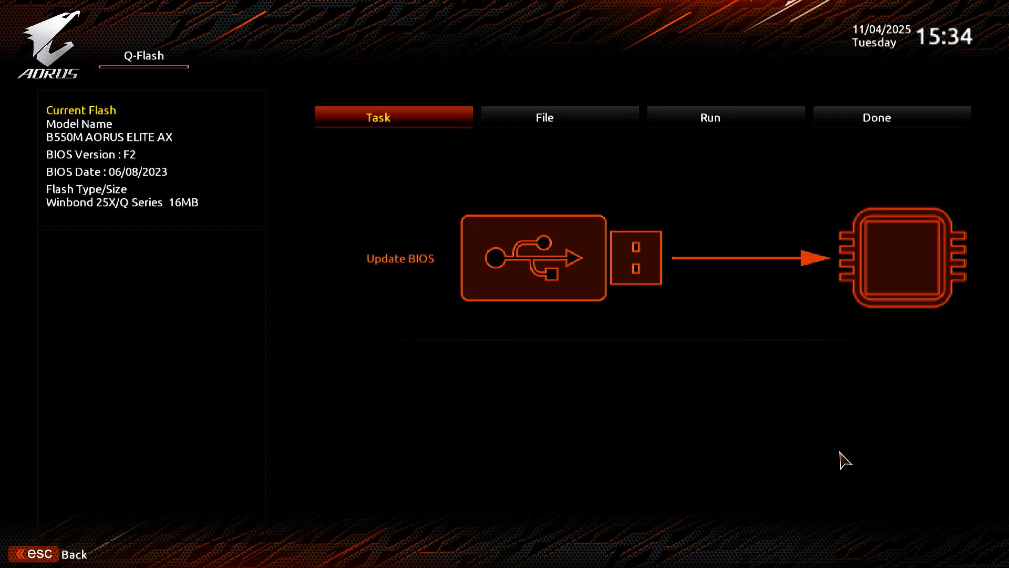
left_click(560, 117)
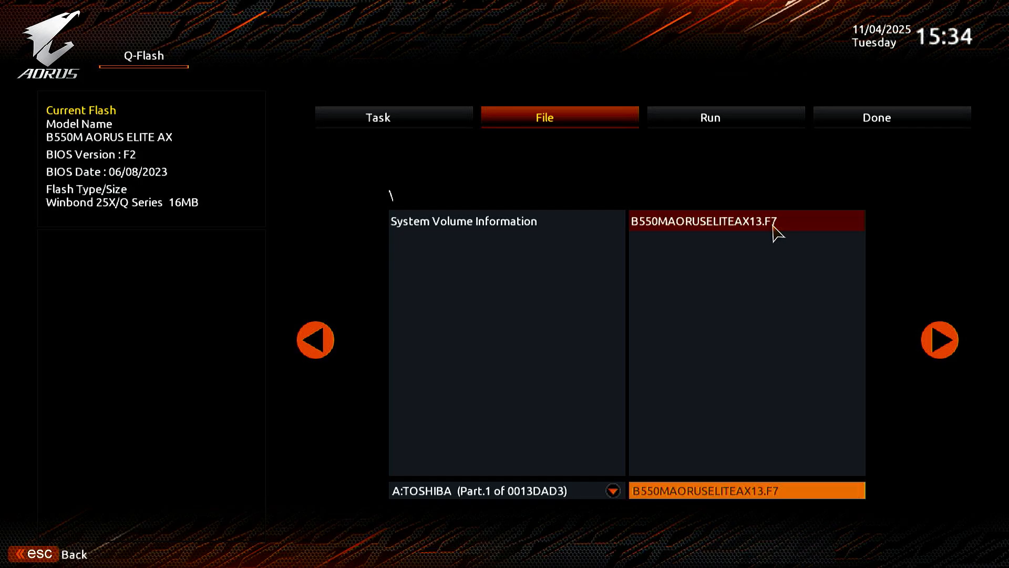
left_click(710, 116)
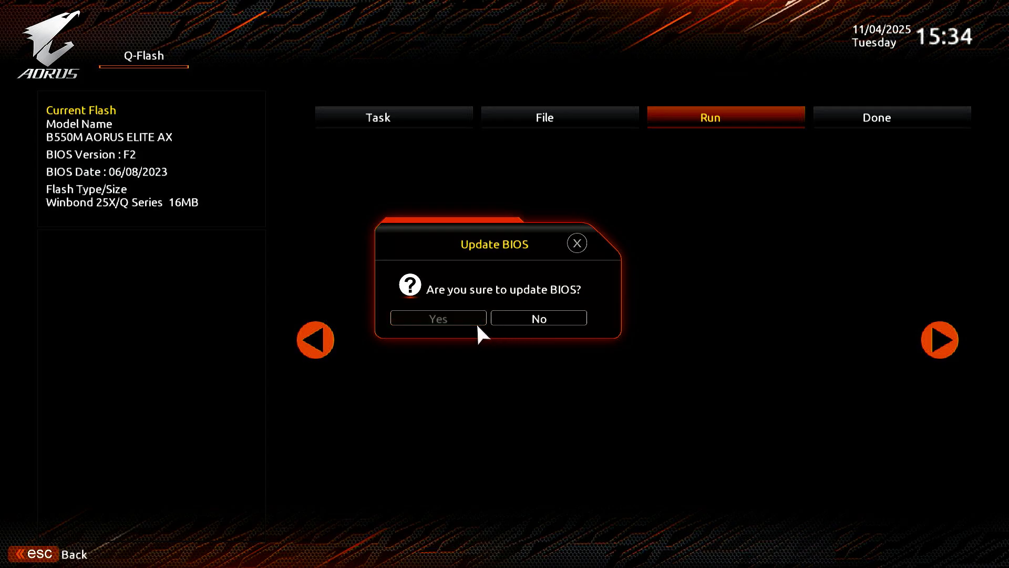
left_click(437, 317)
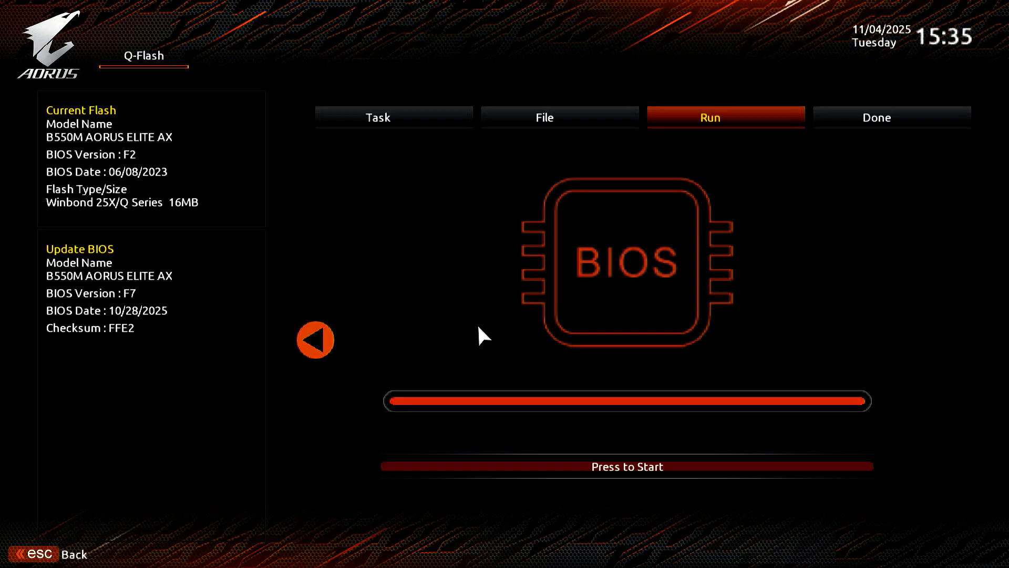
Start flashing BIOS F7 (10/28/2025) and wait for the reboot back to Windows.
left_click(627, 466)
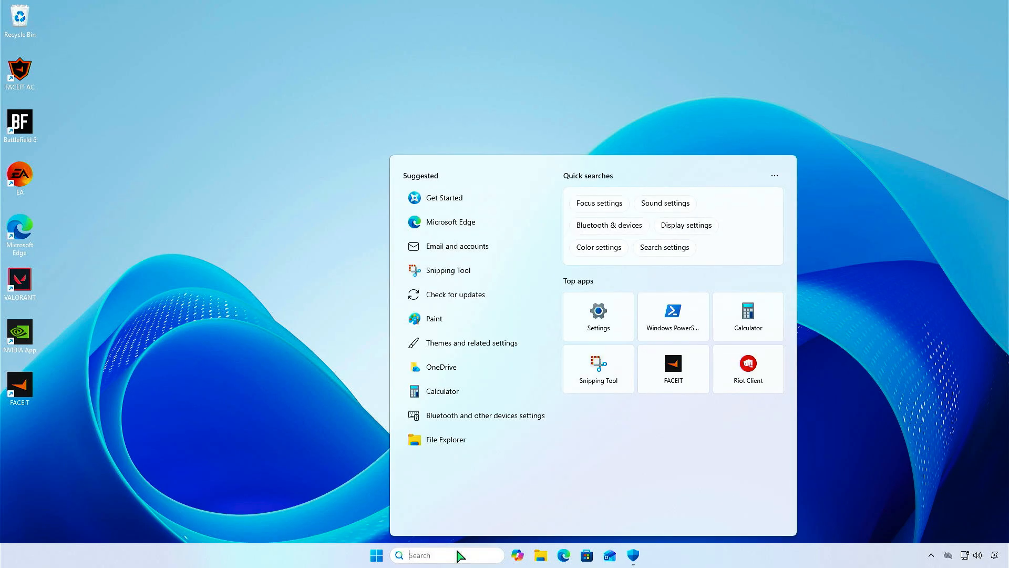
Search 'tpm' and view Security processor details now showing attestation Ready, version 3.94.2.5.
type("tpm")
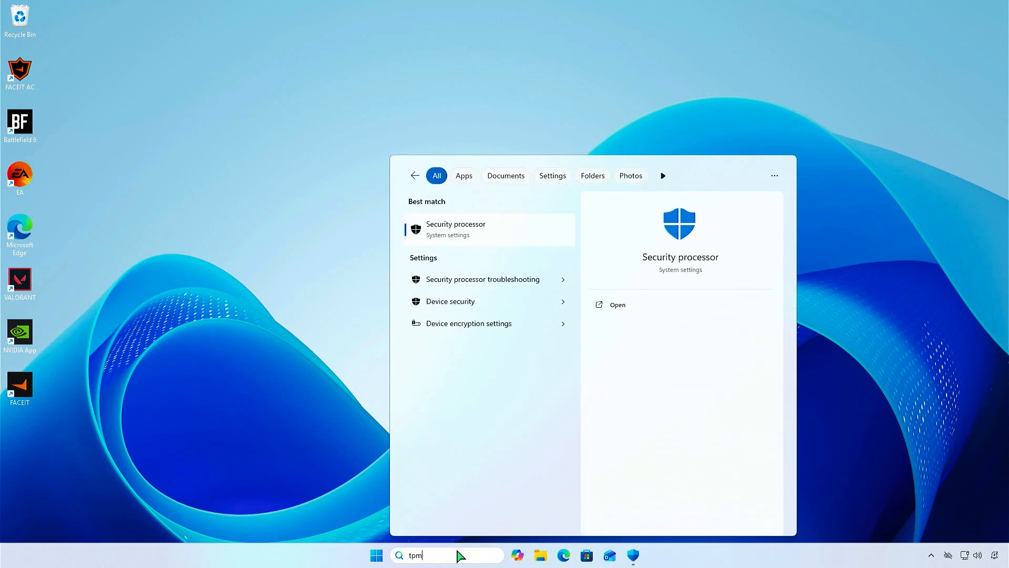
mouse_move(495, 259)
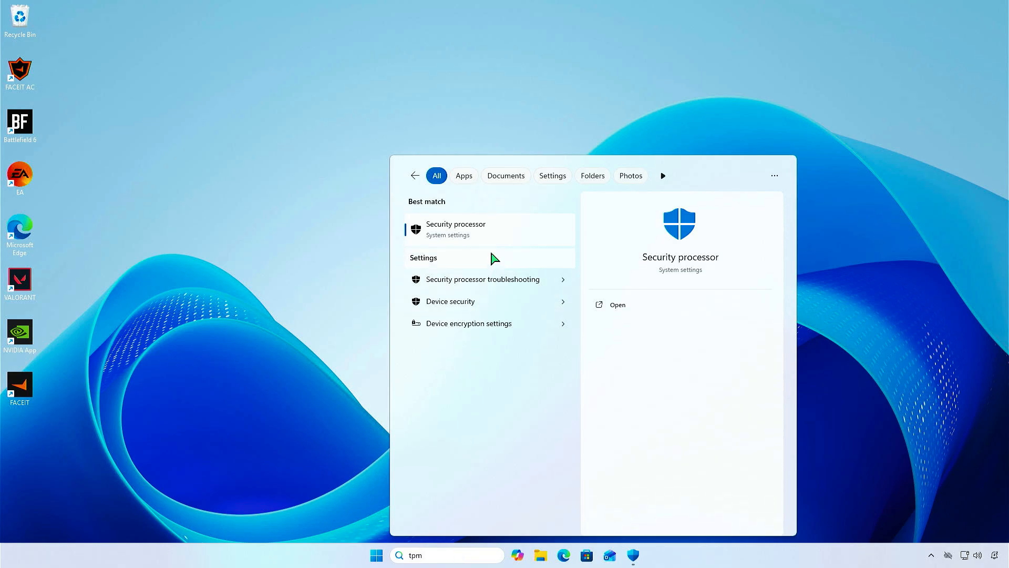
left_click(455, 229)
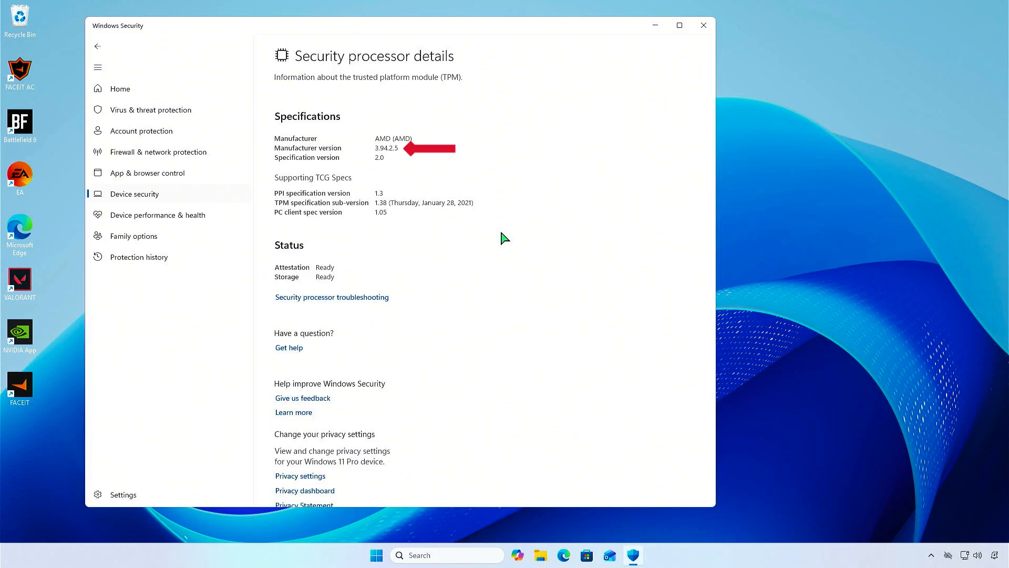